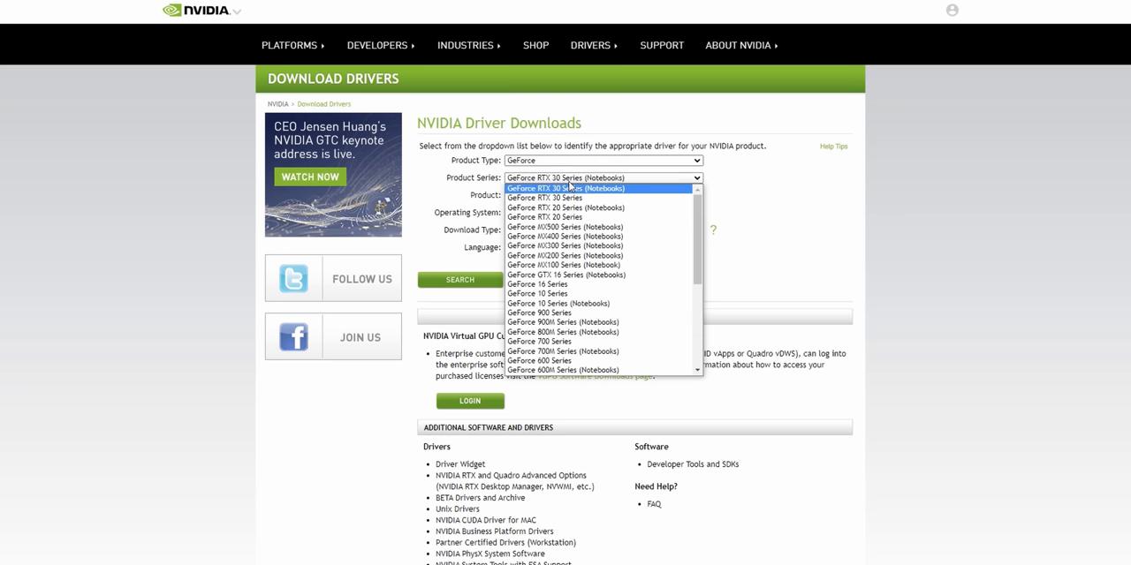
# Step: Select the GeForce product series for the graphics card on NVIDIA Driver Downloads
pyautogui.click(546, 197)
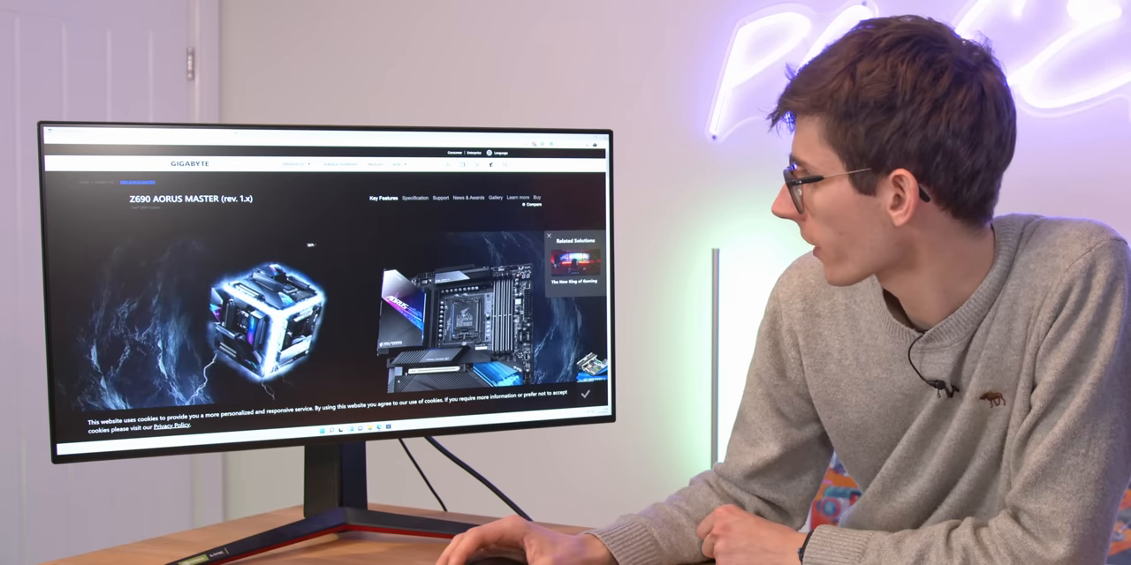
# Step: Open the Z690 AORUS MASTER Support downloads and scroll to the audio drivers and utilities
pyautogui.click(487, 198)
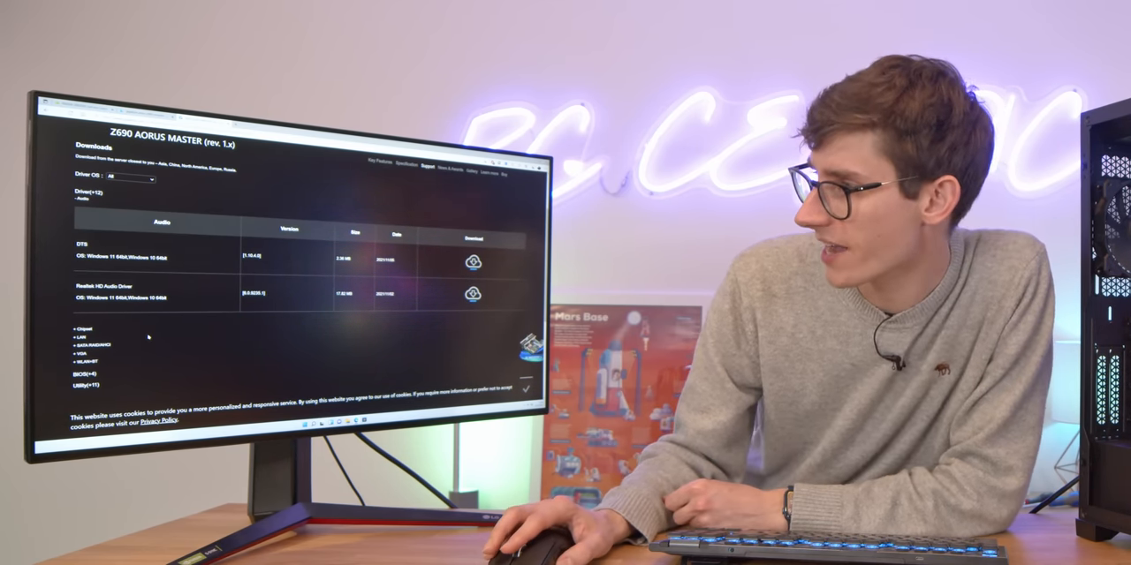
pyautogui.scroll(-3)
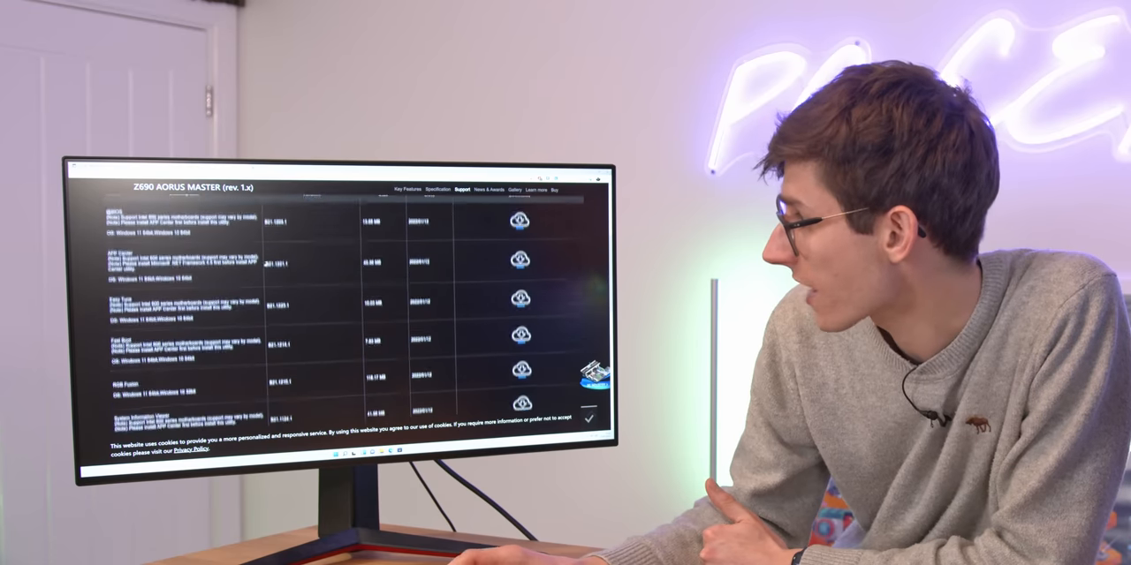